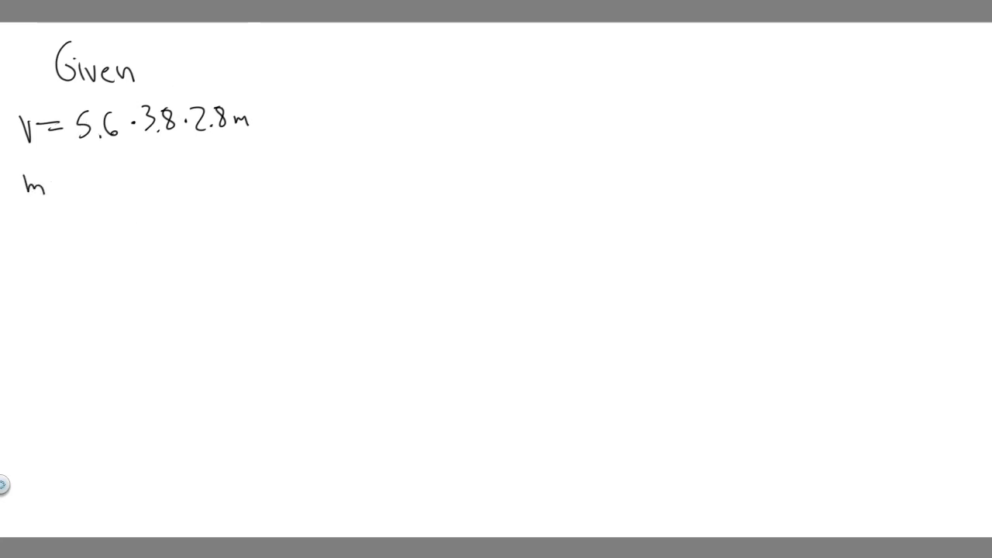
Step: Handwrite "m = ?" under the volume line in the Given list
text(= ?)
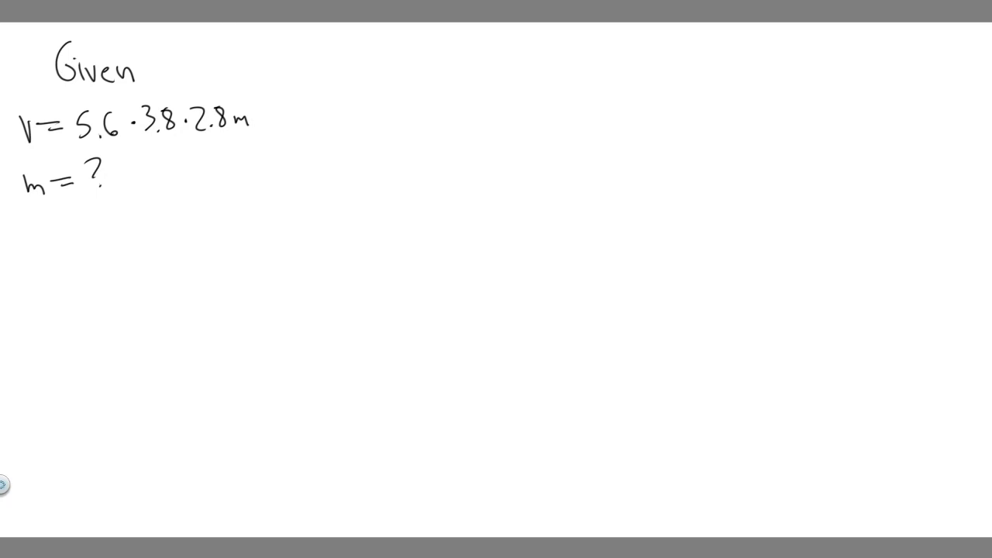
drag(389, 74, 389, 105)
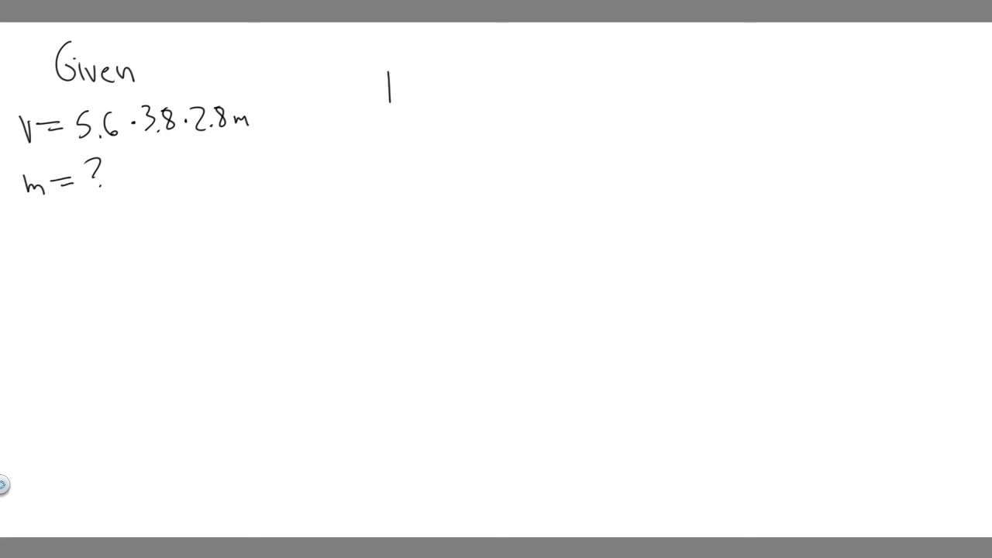
Step: Write the density formula ρ = m/V and add ρ = 1.29 kg/m³ to the givens
text(P = m/V)
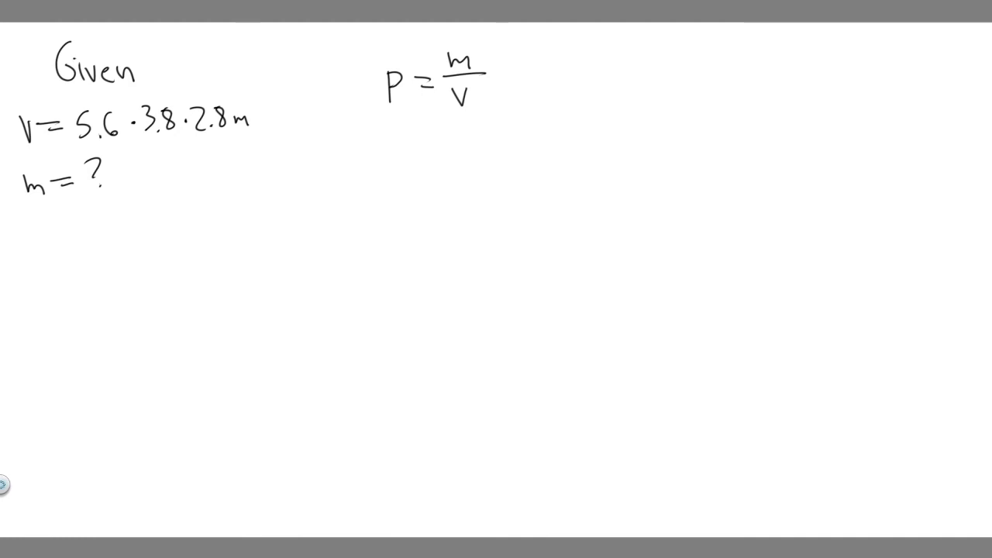
text(P=1.29kg/m^3)
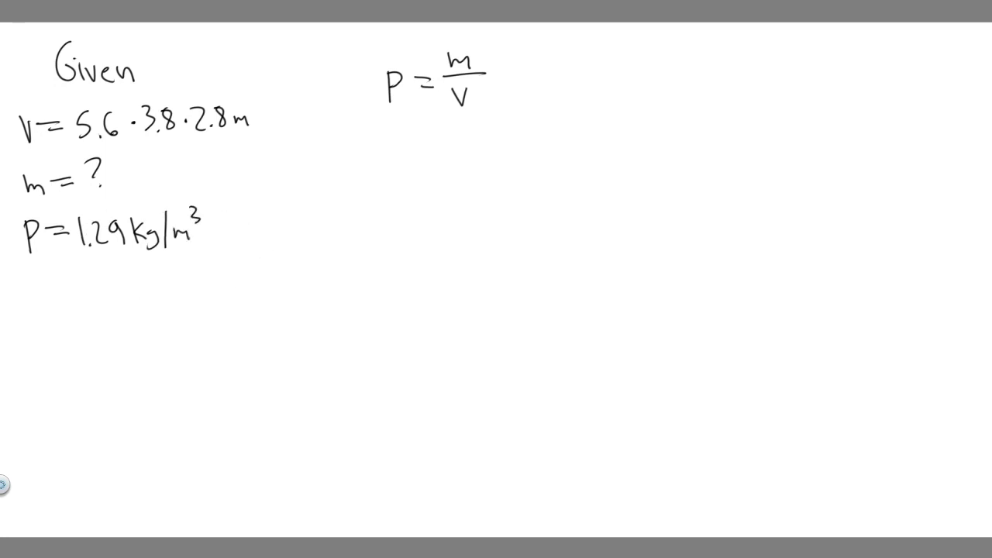
Step: Draw a circle around m in the formula ρ = m/V
drag(446, 70, 477, 74)
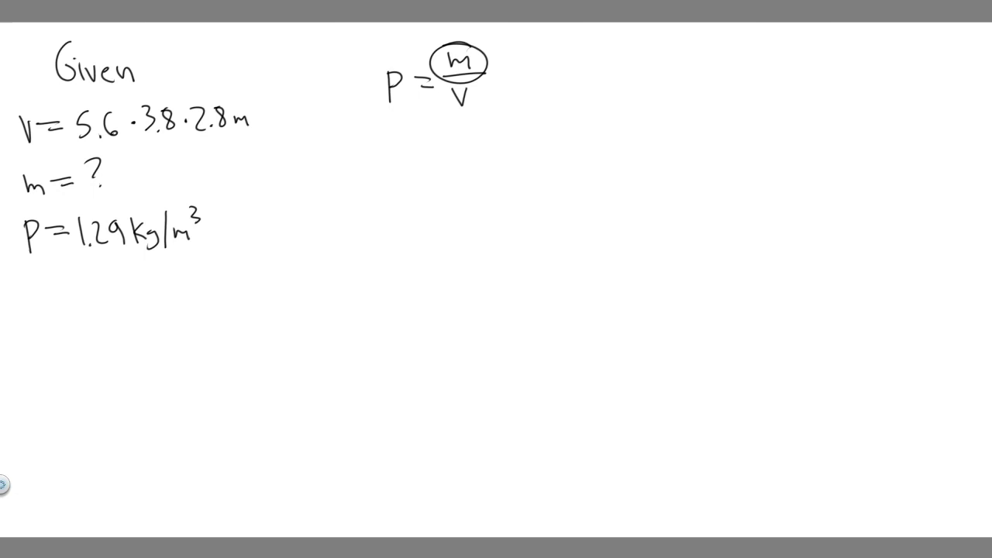